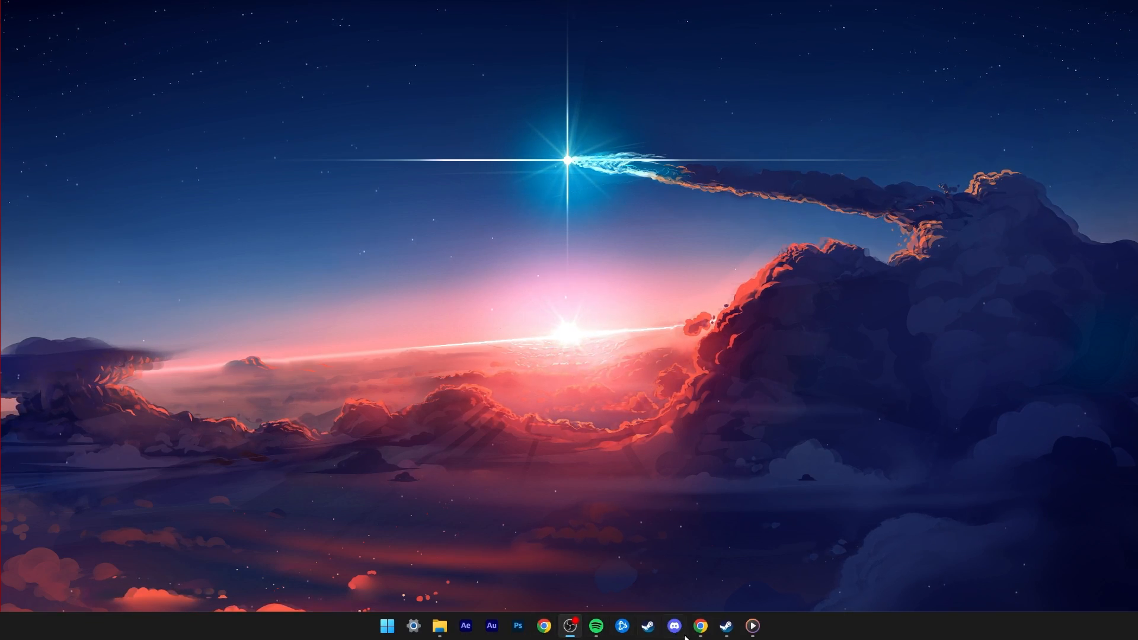
Launch Steam and reach Modern Warfare II's Local Files properties, then browse its install folder
left_click(621, 626)
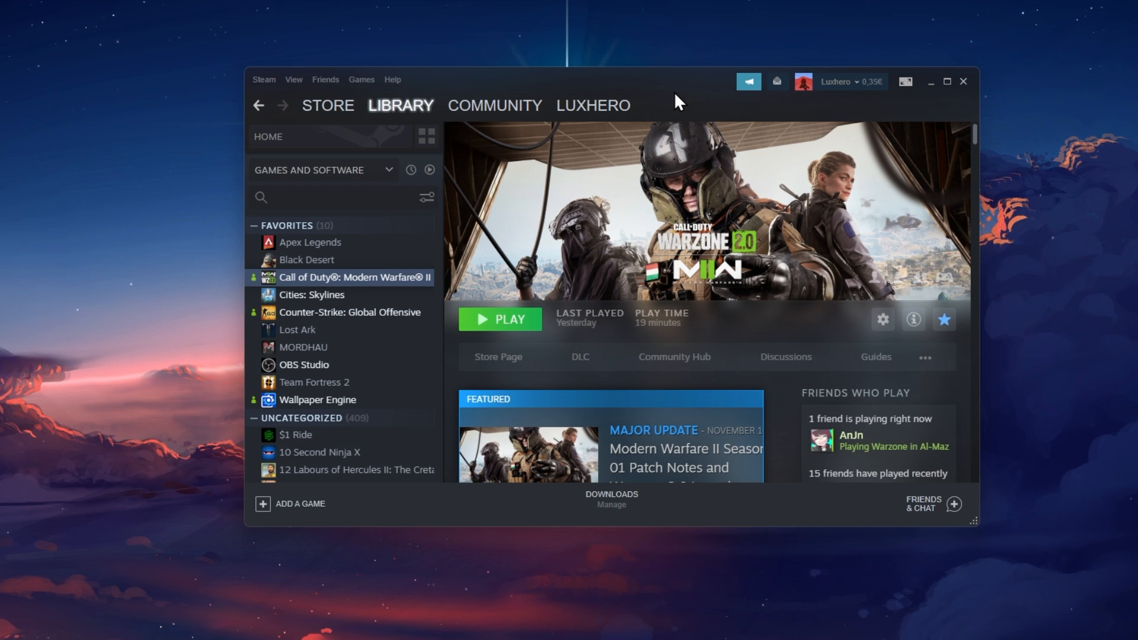
right_click(354, 277)
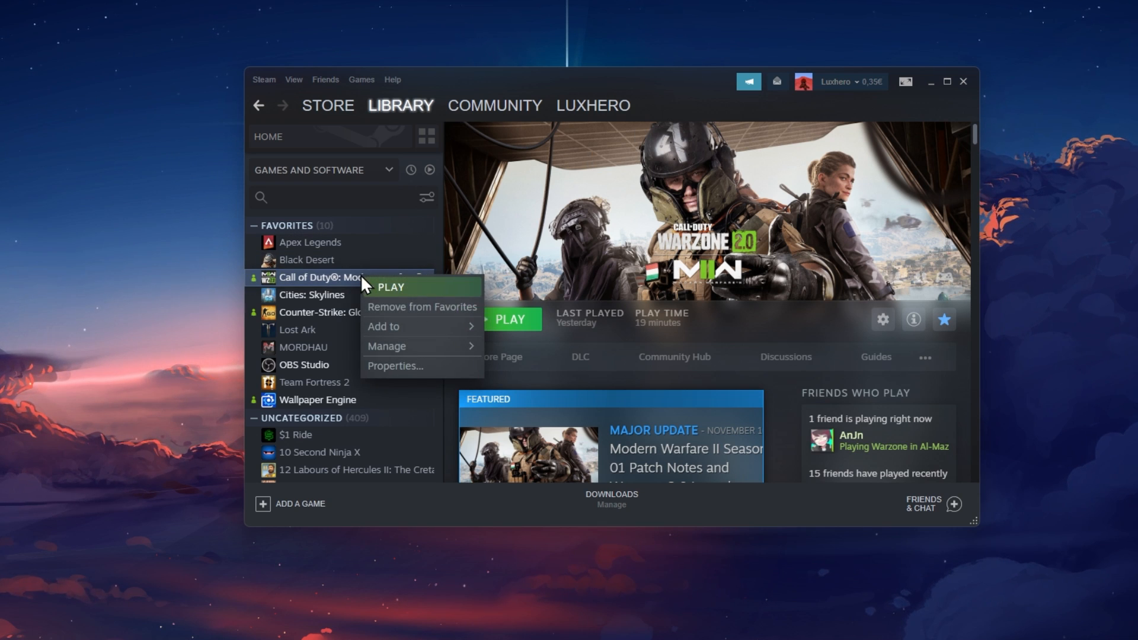
left_click(396, 366)
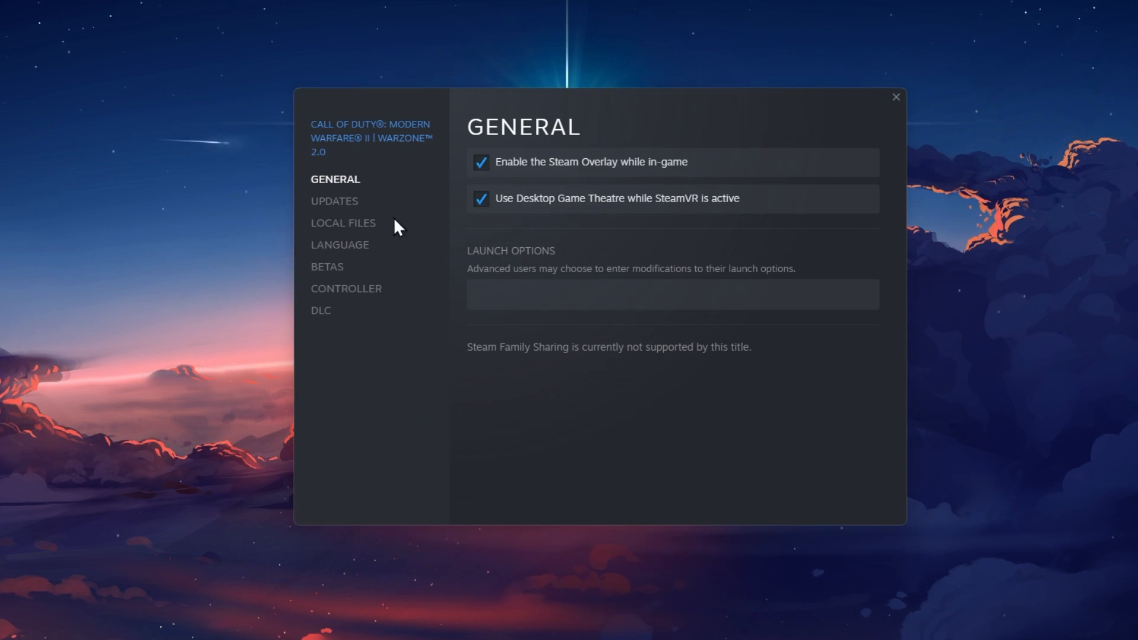
left_click(343, 223)
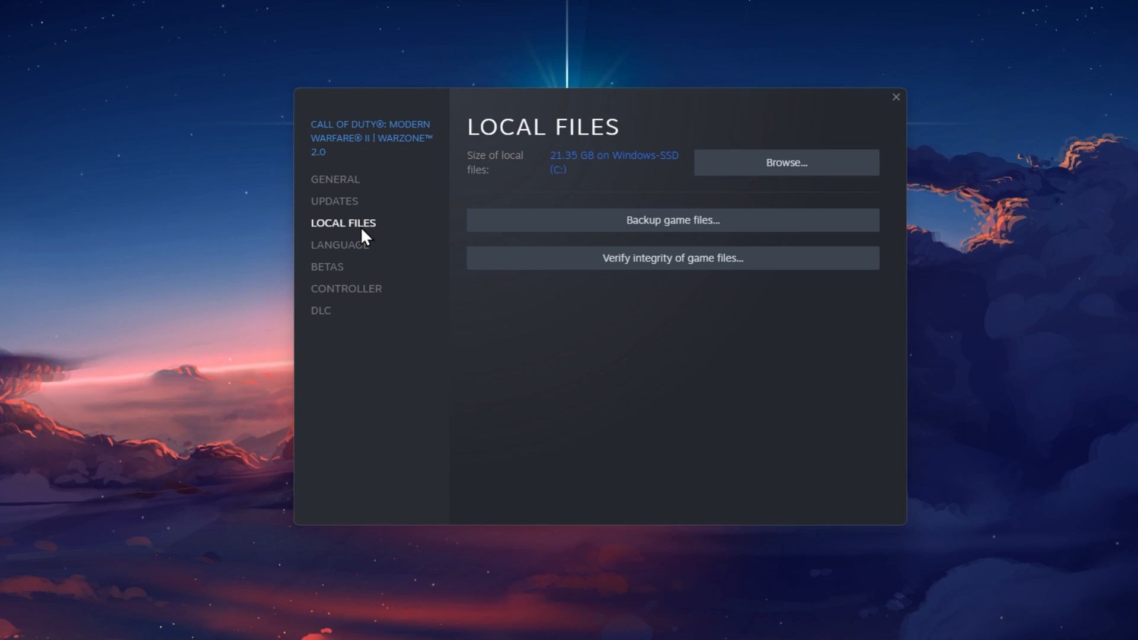
left_click(785, 163)
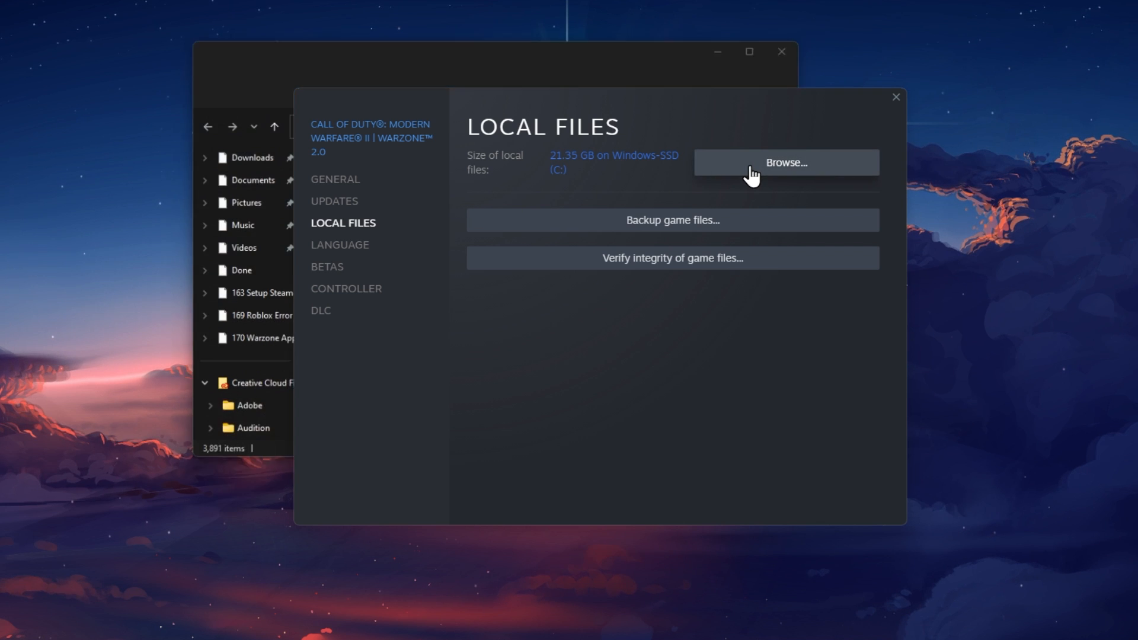
Delete the cod application from the Call of Duty HQ folder and close the folder window
left_click(785, 162)
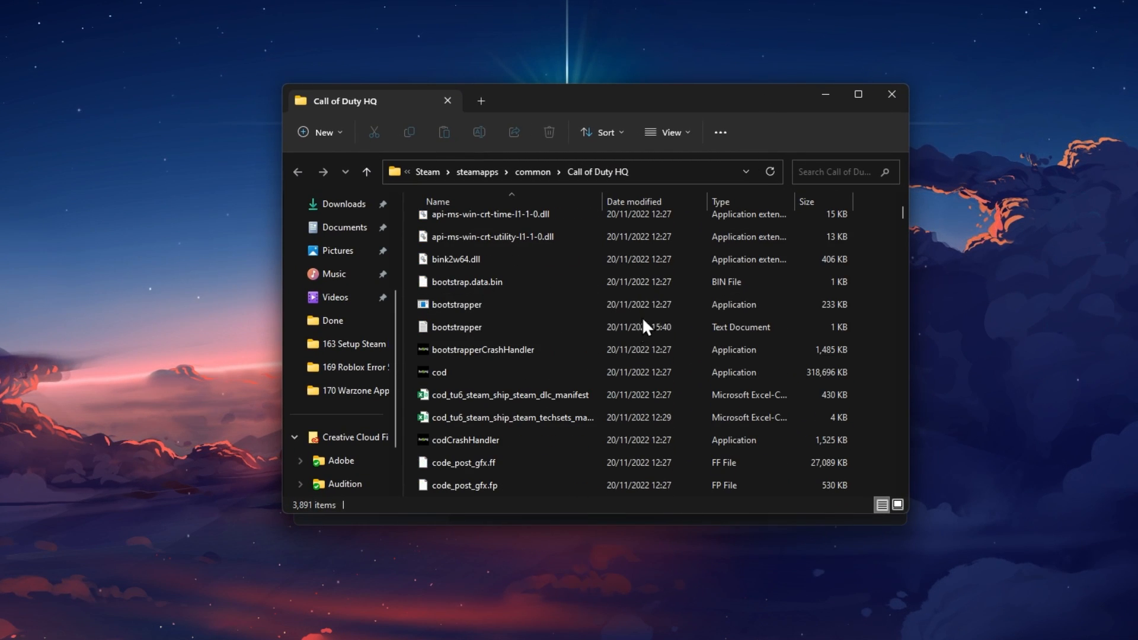
right_click(439, 372)
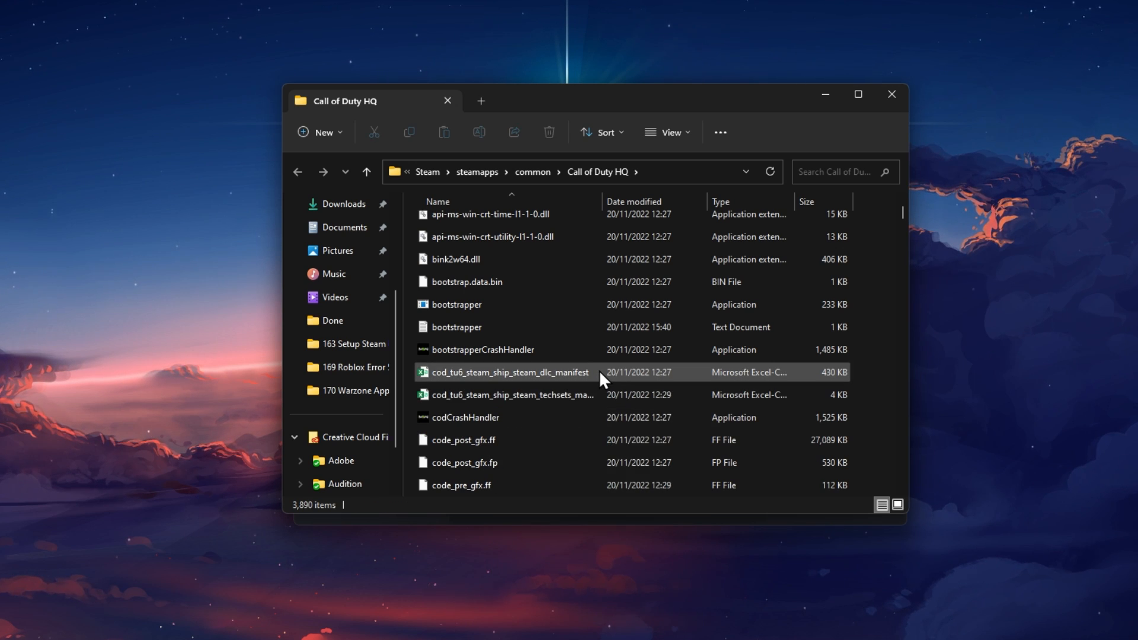
mouse_move(892, 95)
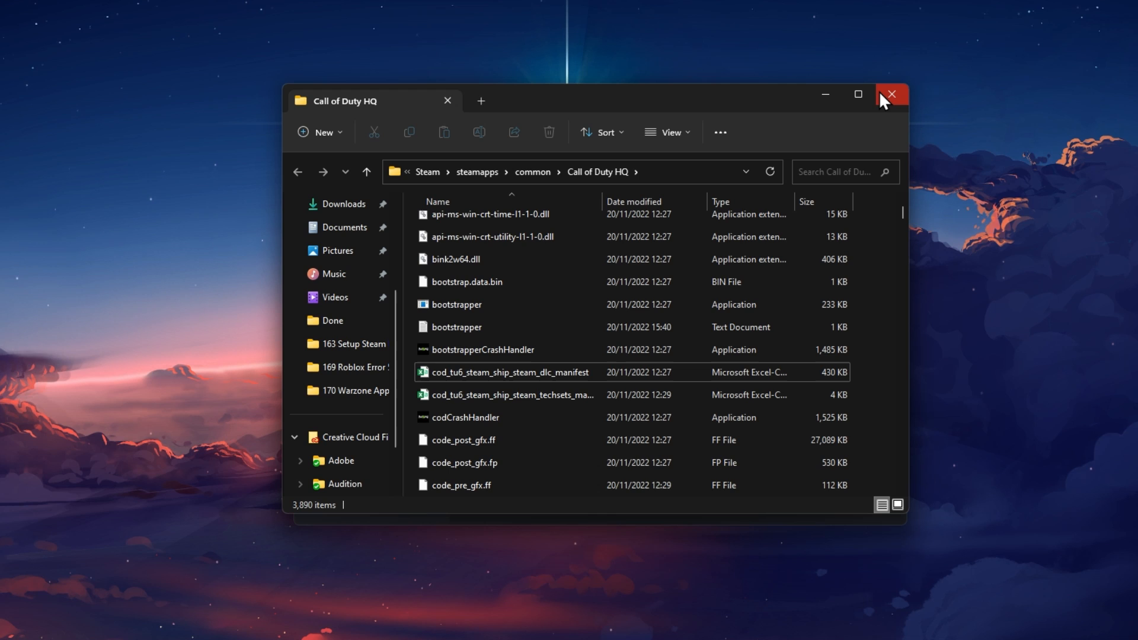
left_click(892, 95)
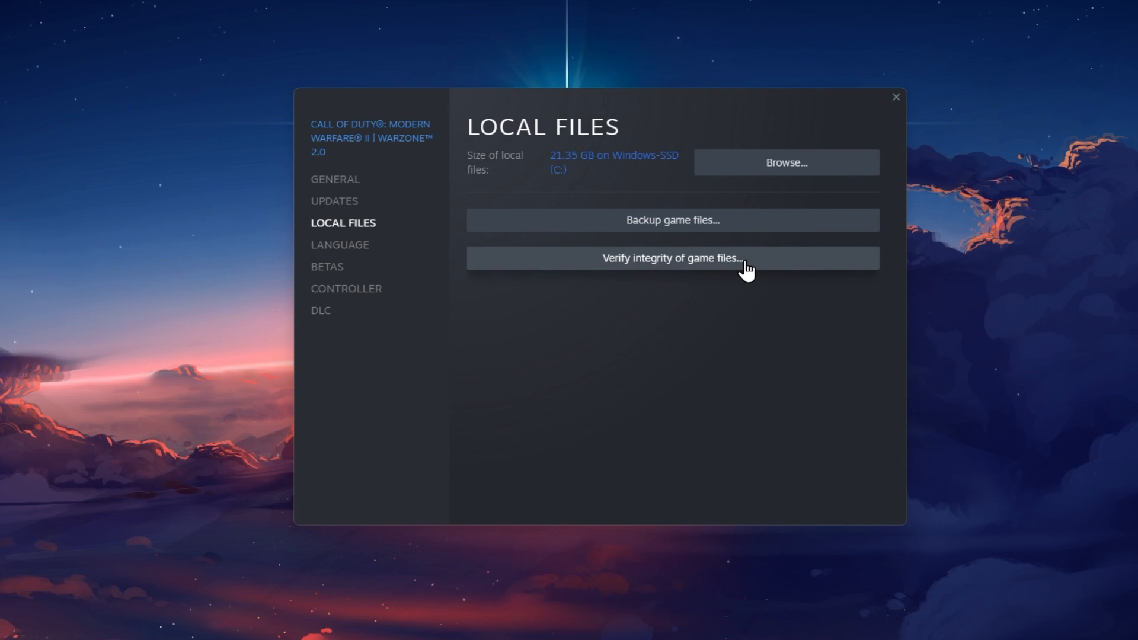
Verify integrity of Warzone 2.0's game files and close its properties window
left_click(672, 257)
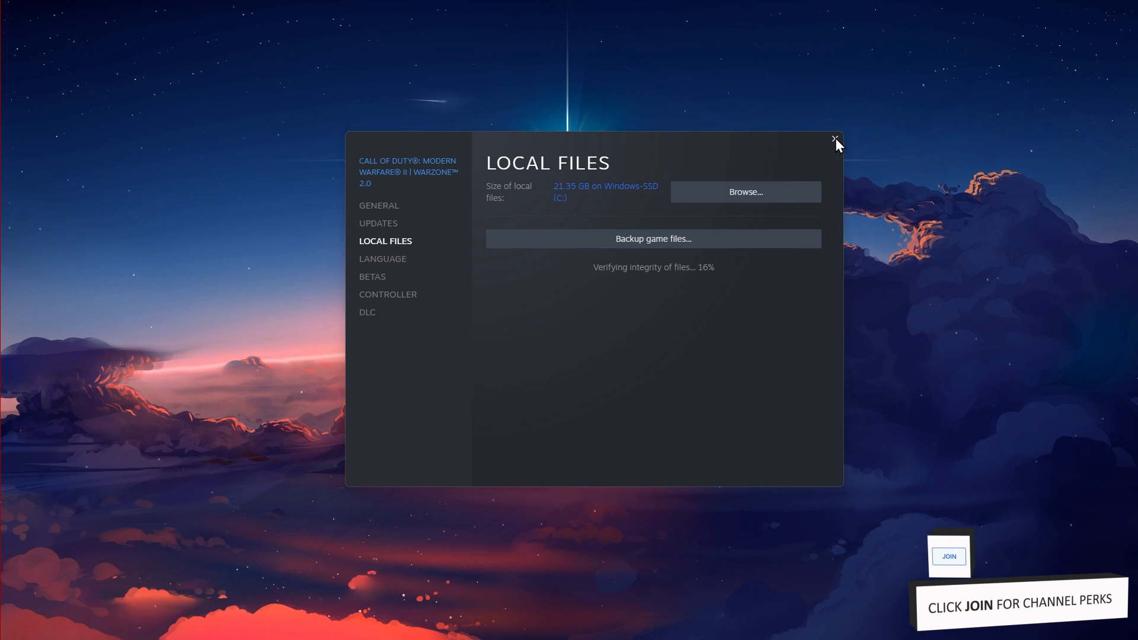
left_click(834, 139)
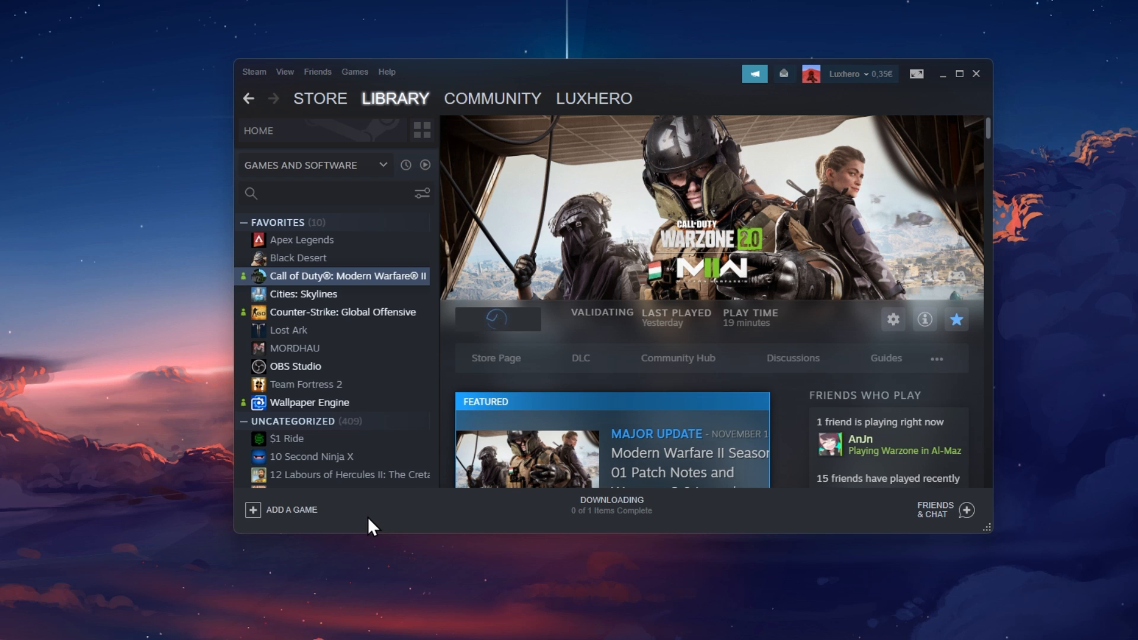
Reach the Steam client Settings from the top-left Steam menu
left_click(254, 71)
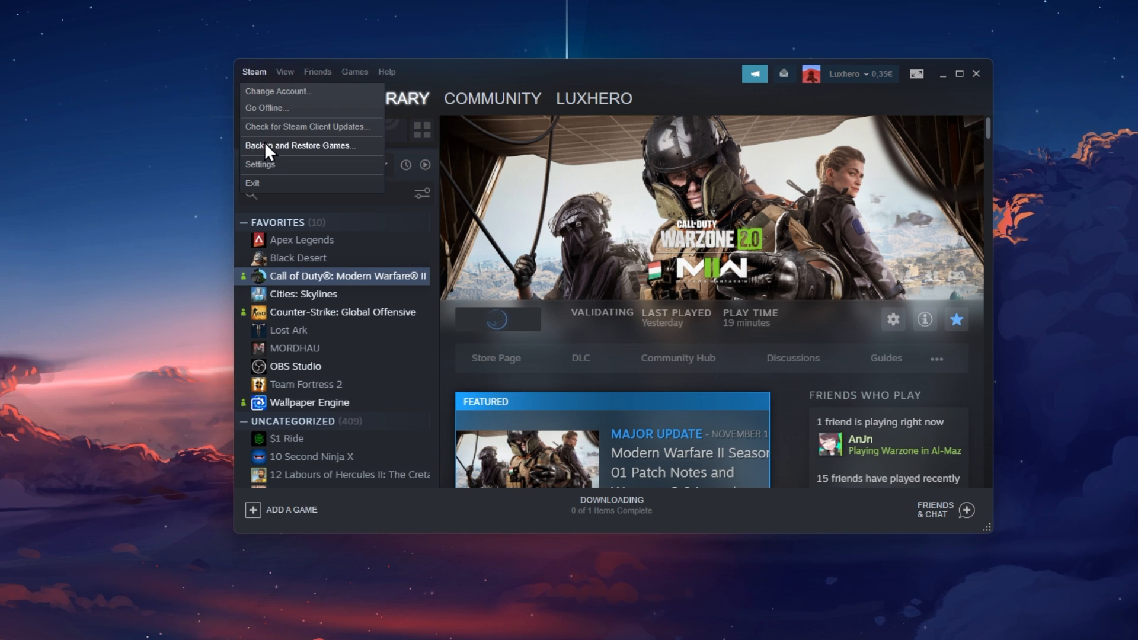
left_click(260, 163)
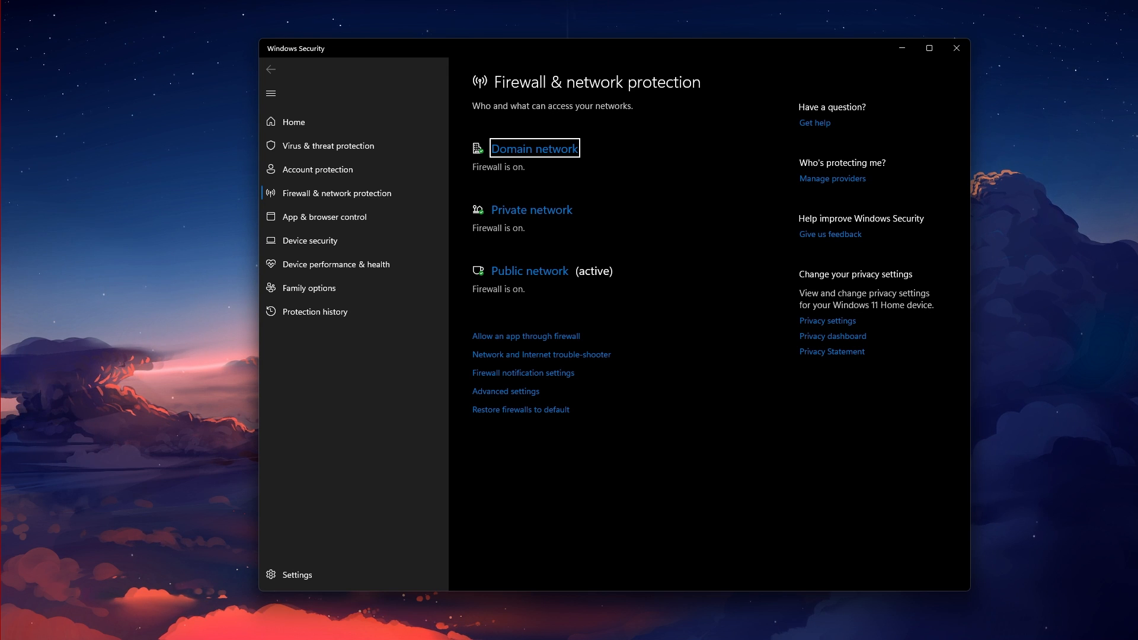
mouse_move(539, 355)
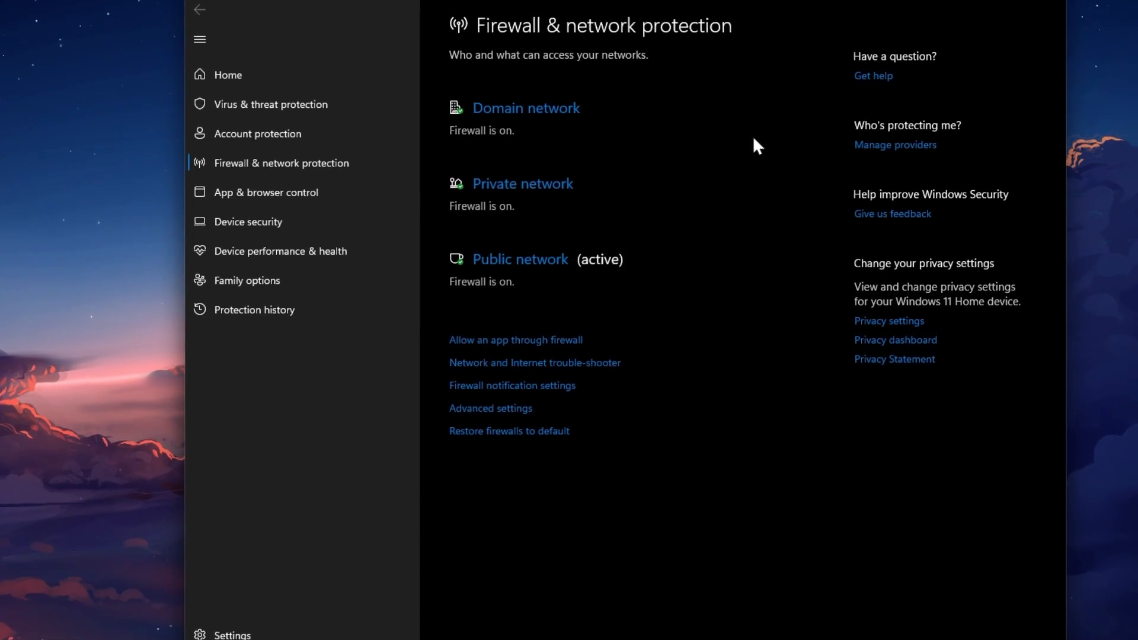
Go to 'Allow an app through firewall' from Firewall & network protection
left_click(516, 340)
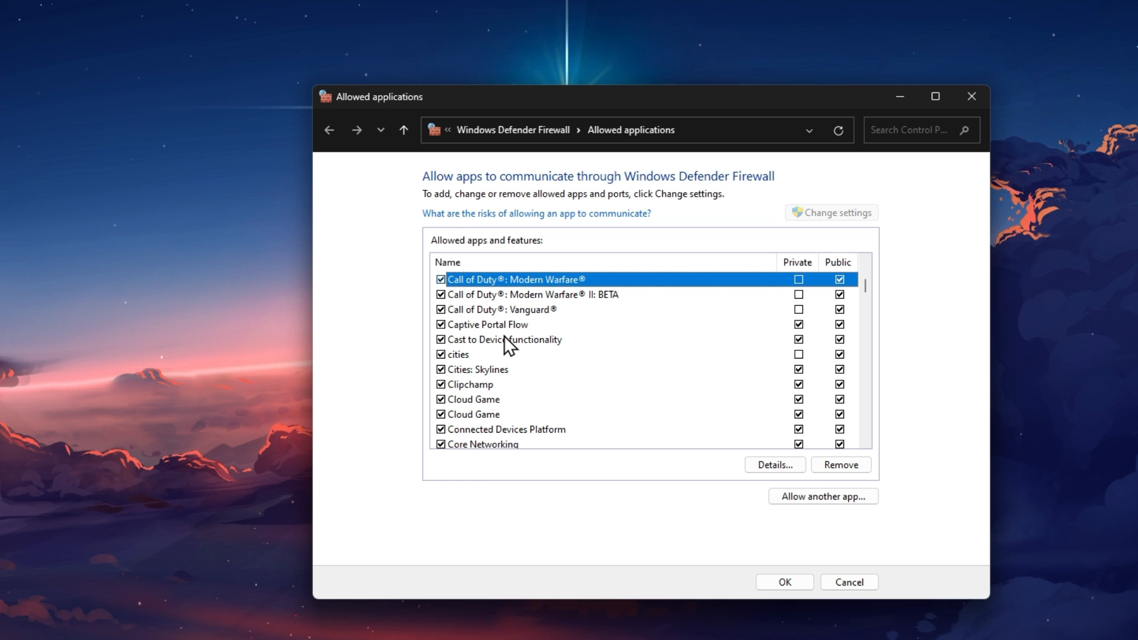
Enable private network access for the Call of Duty: Modern Warfare II: BETA firewall entry
left_click(530, 294)
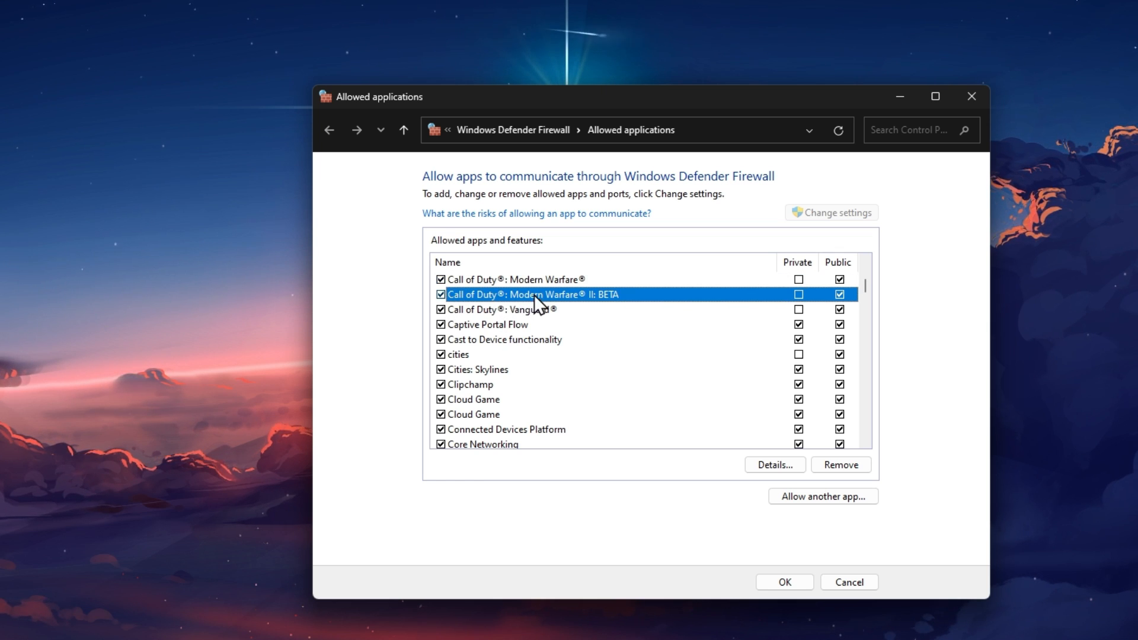
left_click(797, 294)
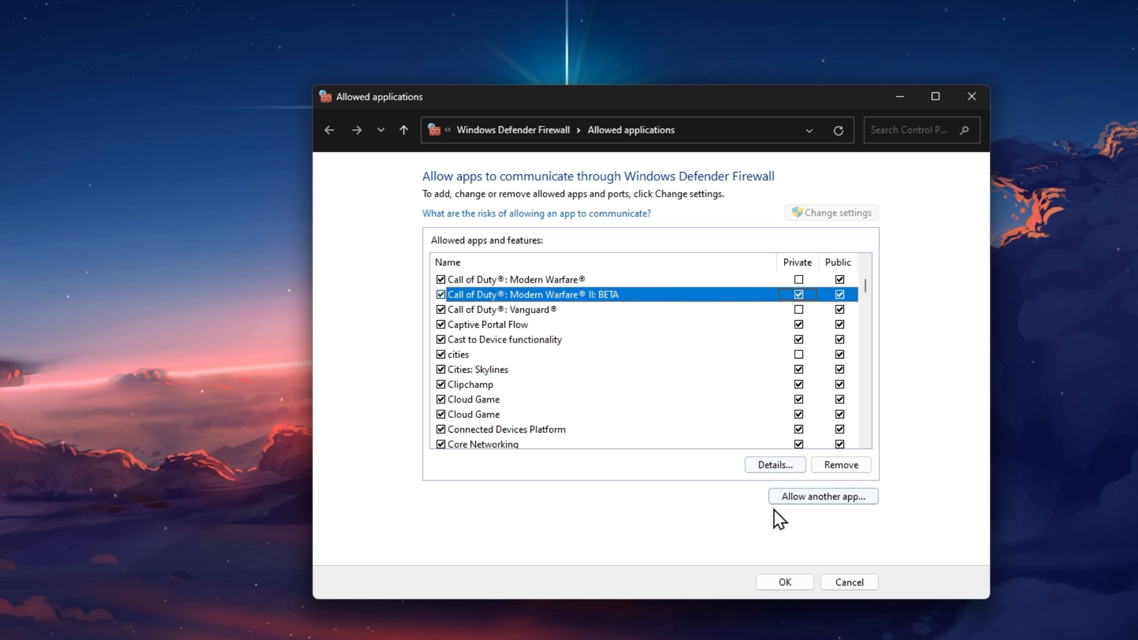